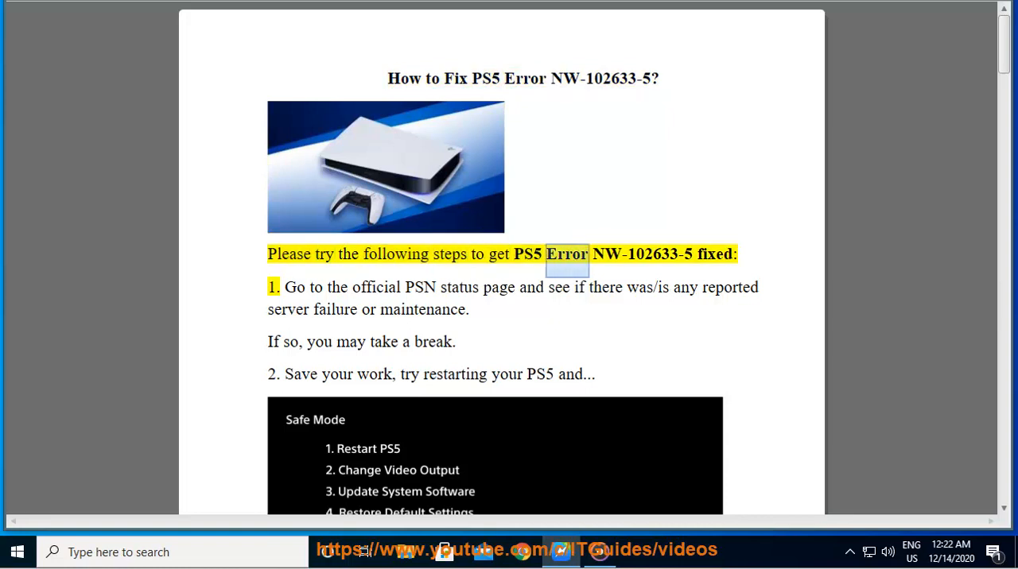
Read the guide's first step on checking PSN status and bring up a blank new tab
left_click_drag(547, 254, 693, 254)
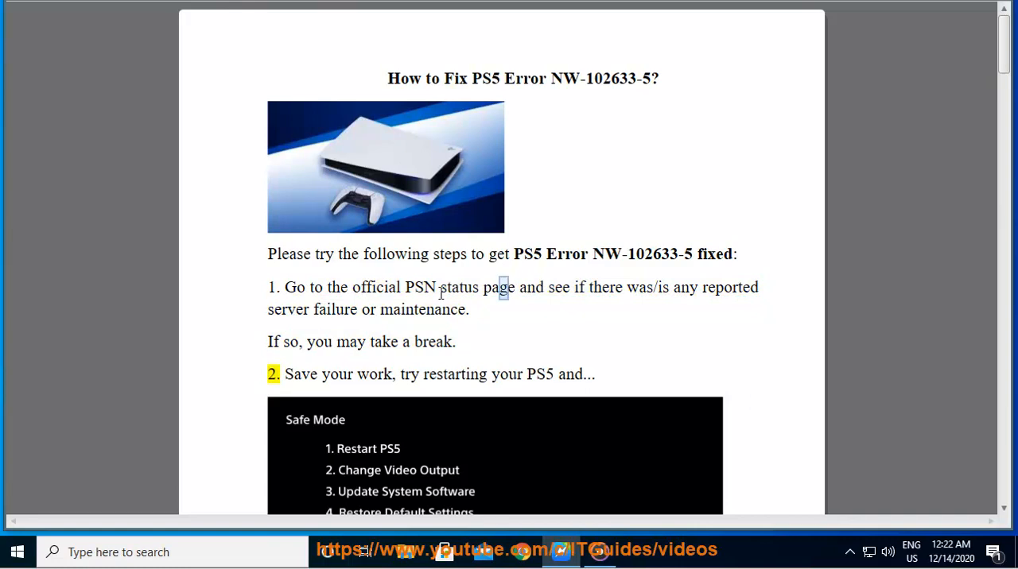
right_click(503, 286)
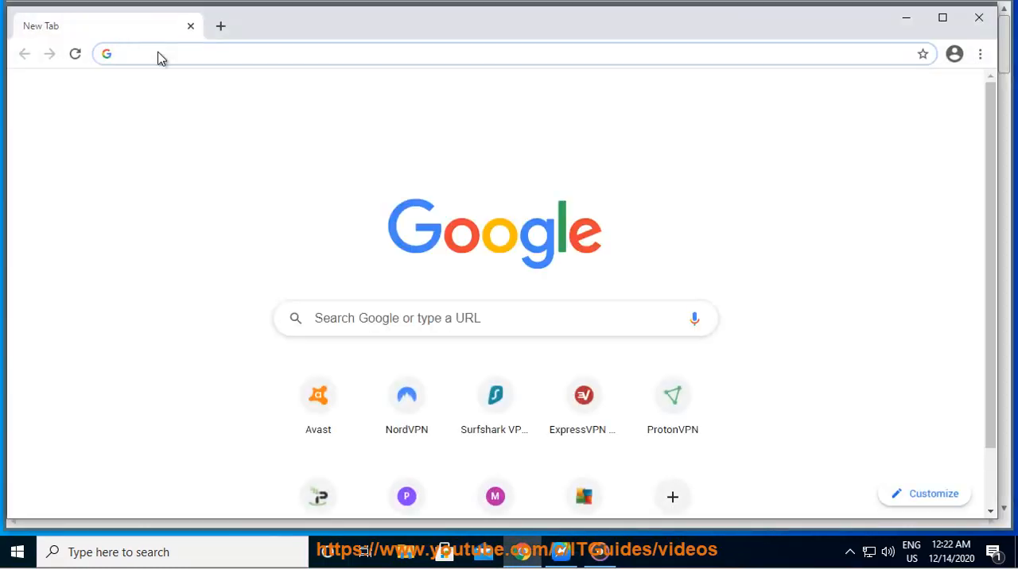
Search 'PSN status page', pick a region on status.playstation.com and confirm all services are up
type("PSN status pag")
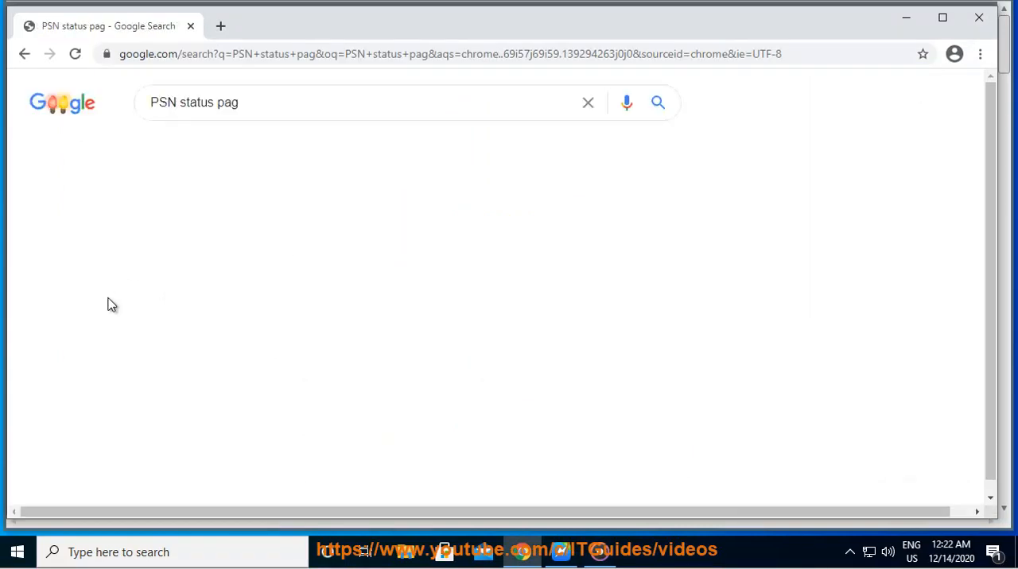
left_click(219, 26)
type("status.playstation.com")
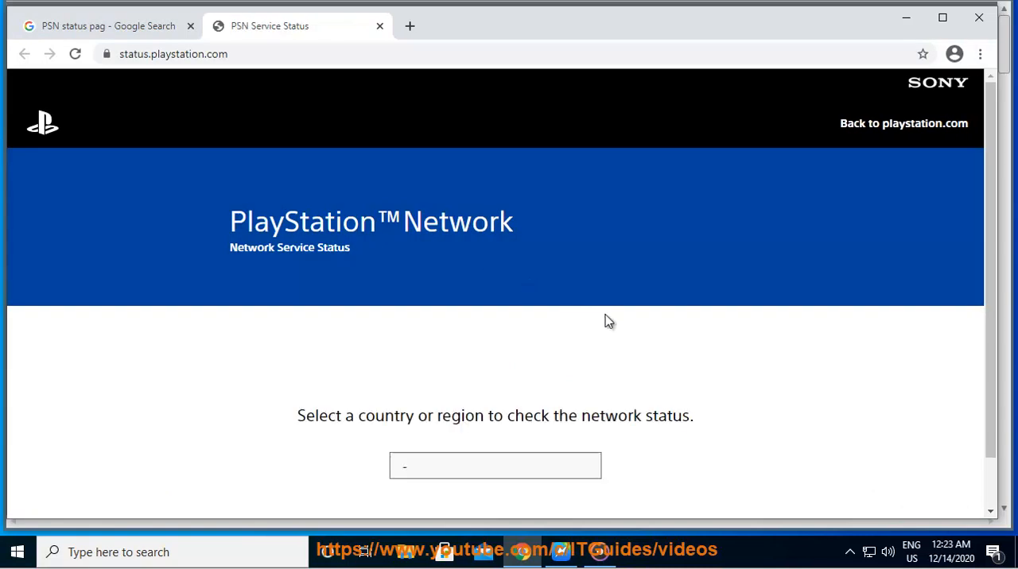
left_click(495, 466)
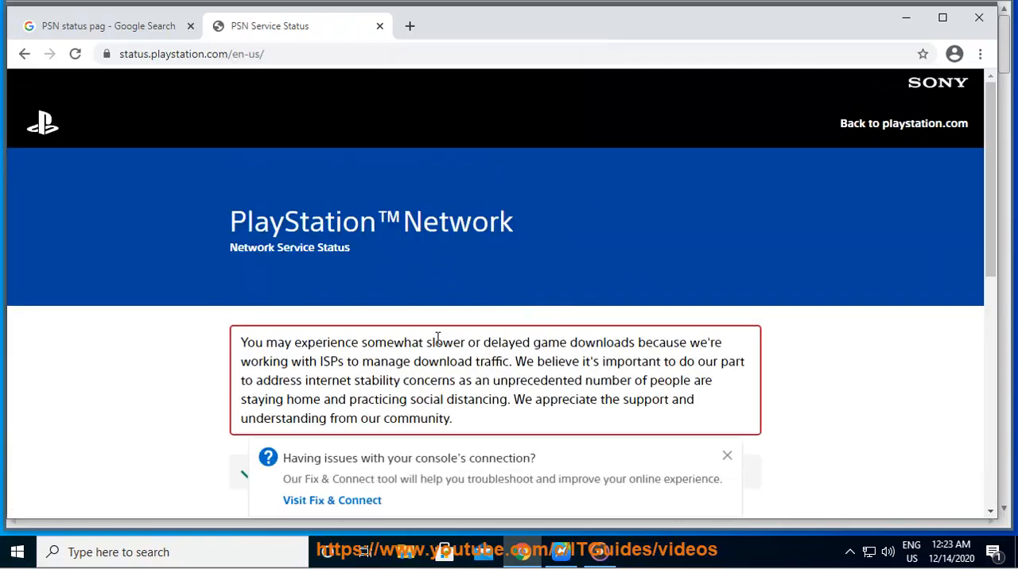
scroll("down", 3)
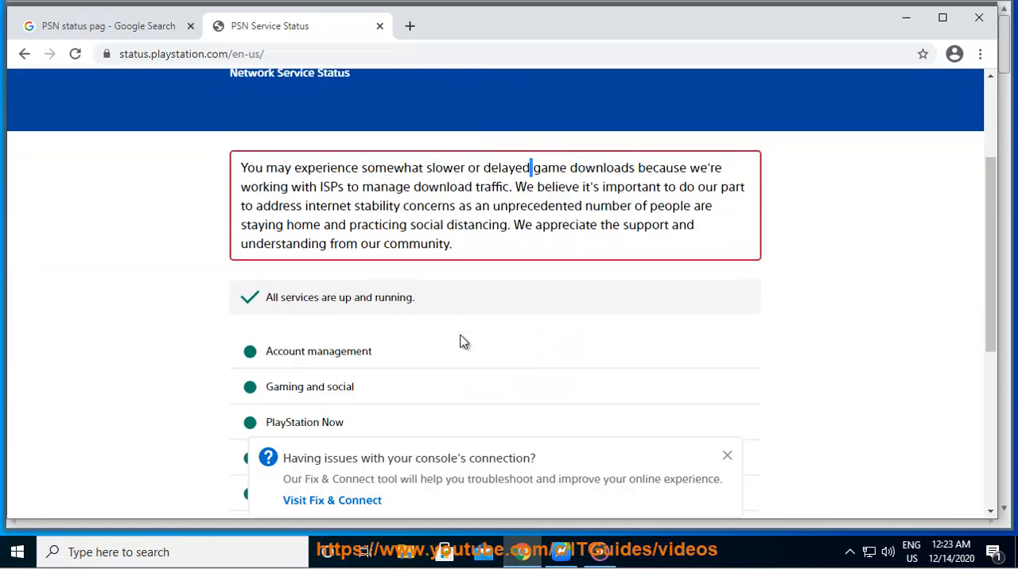
scroll("down", 3)
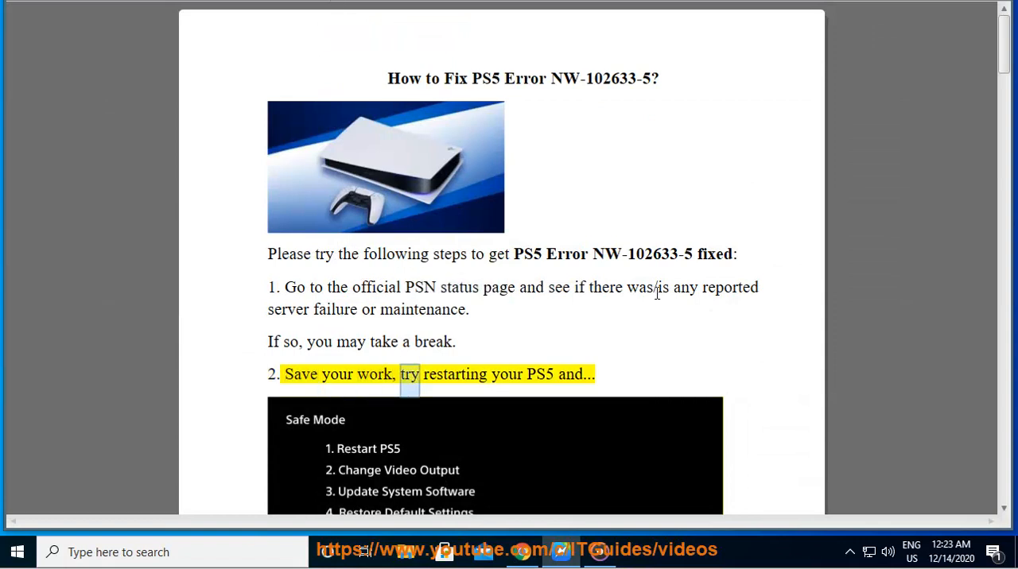
Read step 2 and the Safe Mode image advising a wired connection
scroll("down", 3)
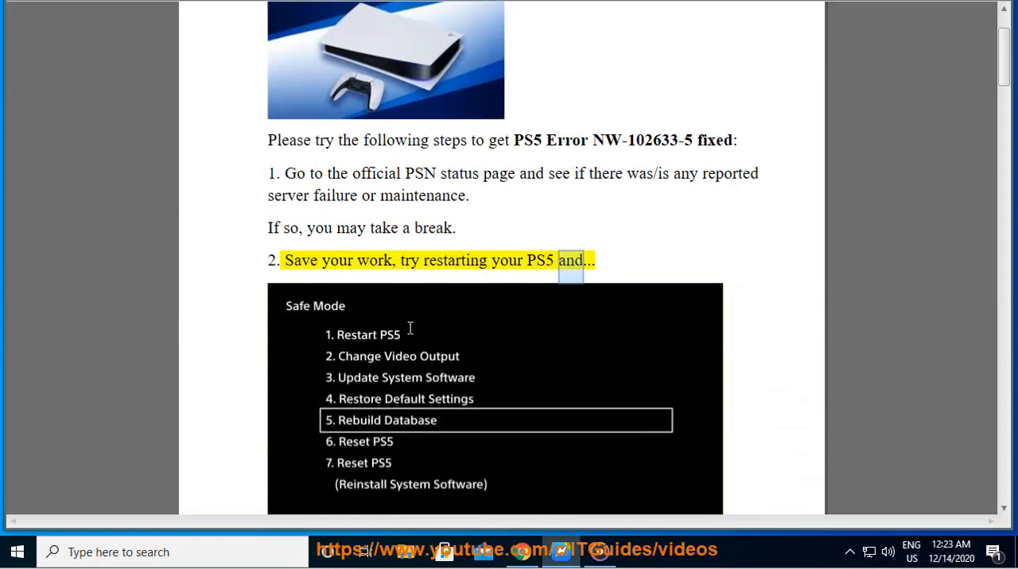
scroll("down", 3)
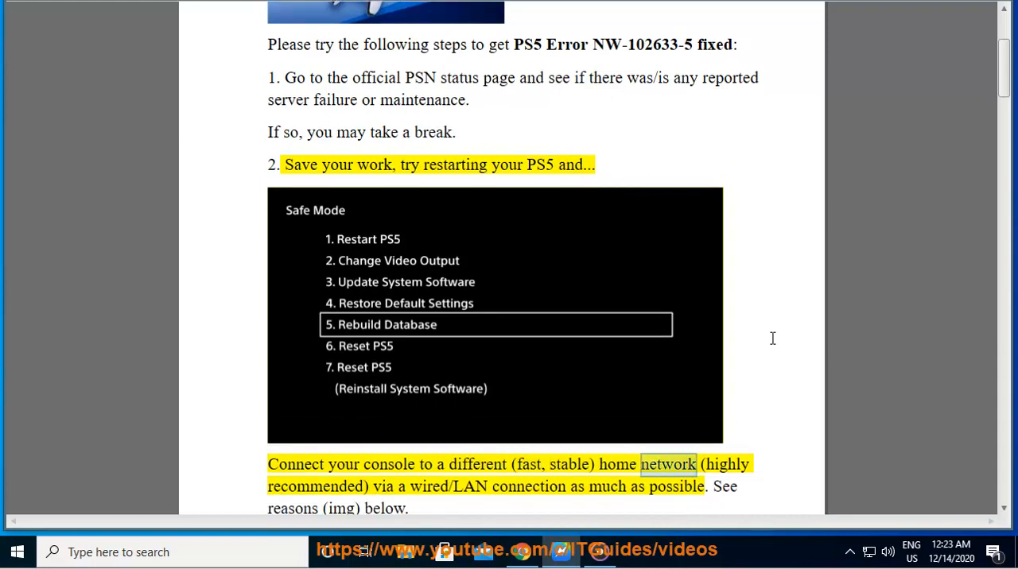
double_click(429, 486)
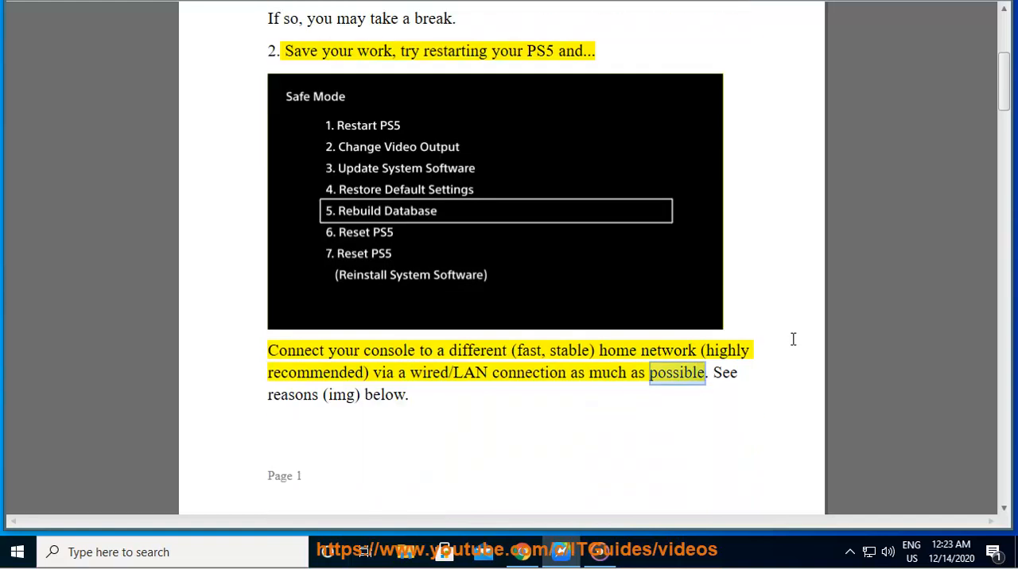
scroll("down", 3)
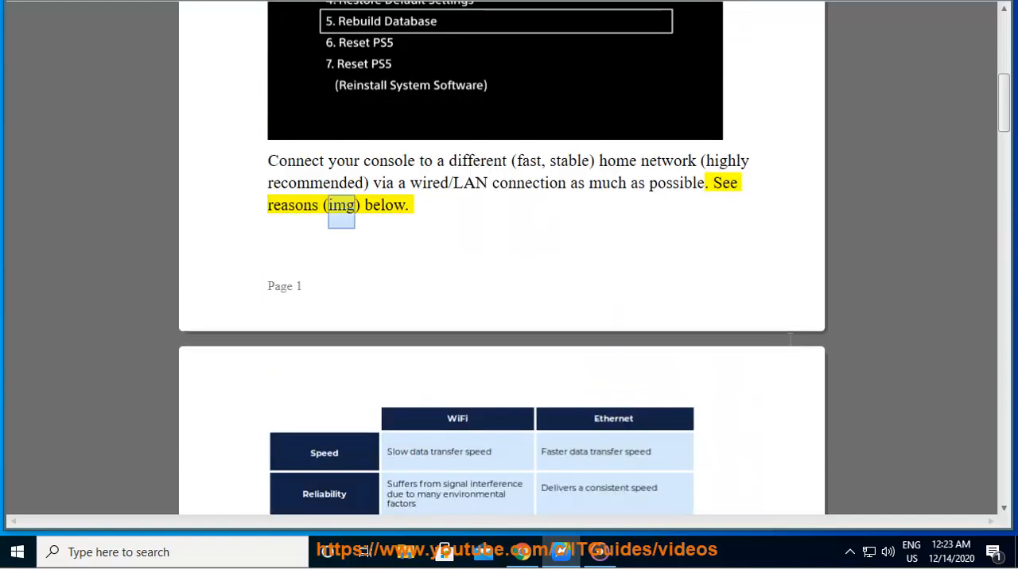
Read the WiFi versus Ethernet comparison table and the notes beneath it
scroll("down", 3)
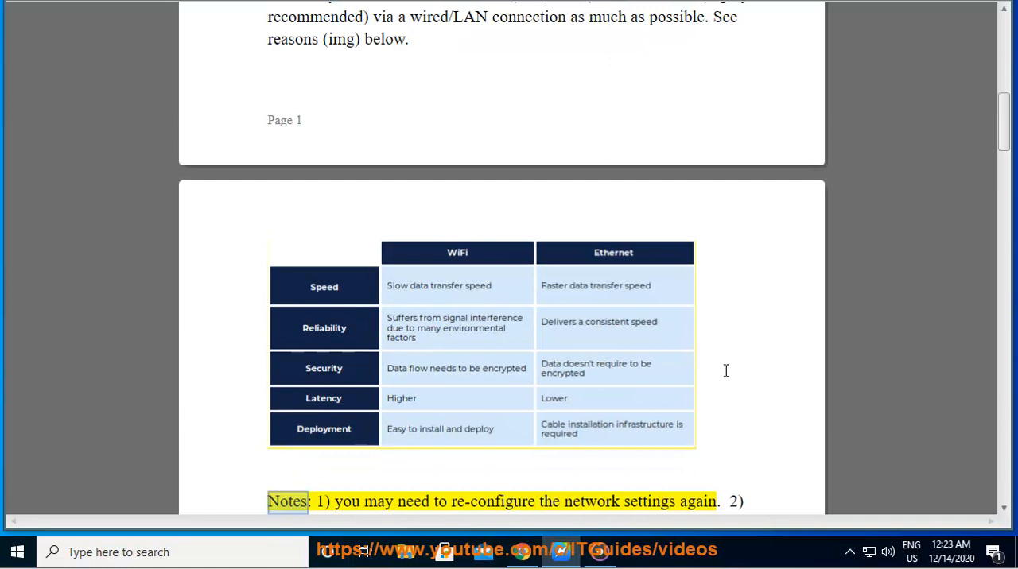
double_click(493, 501)
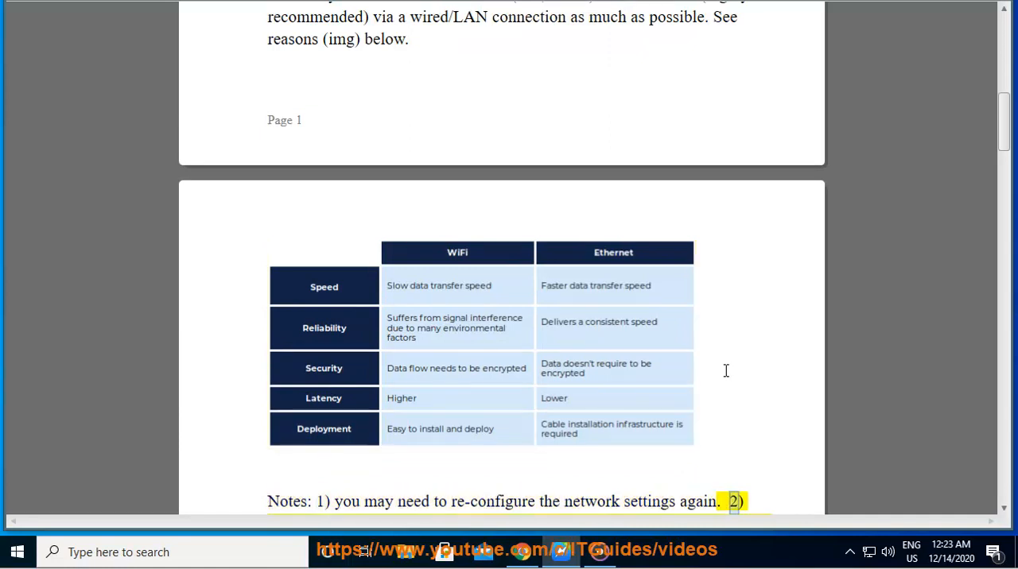
scroll("down", 3)
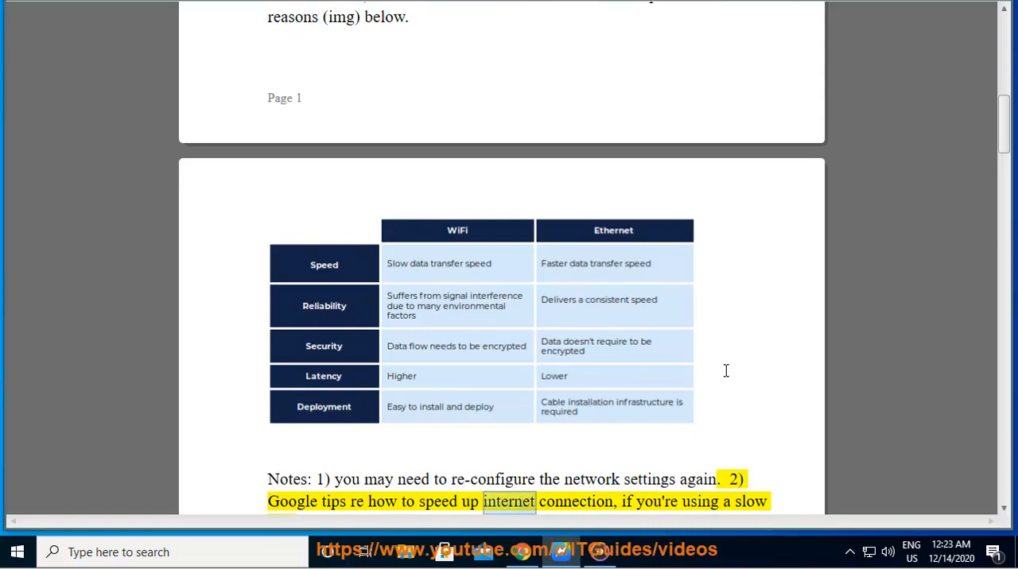
scroll("down", 3)
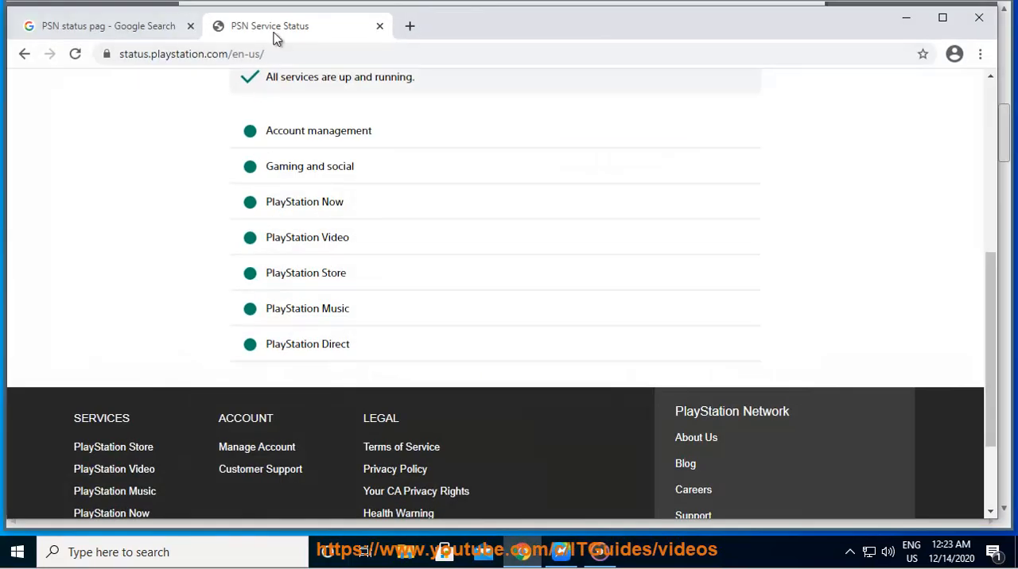
Search Google for 'PS5 SLOW internet connection' and look through the results
left_click(108, 26)
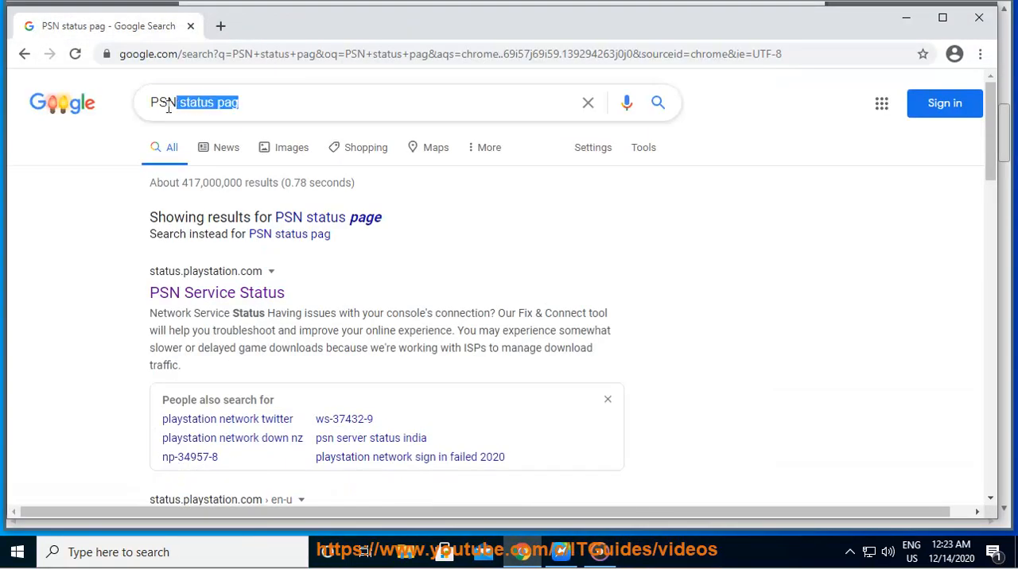
type("p")
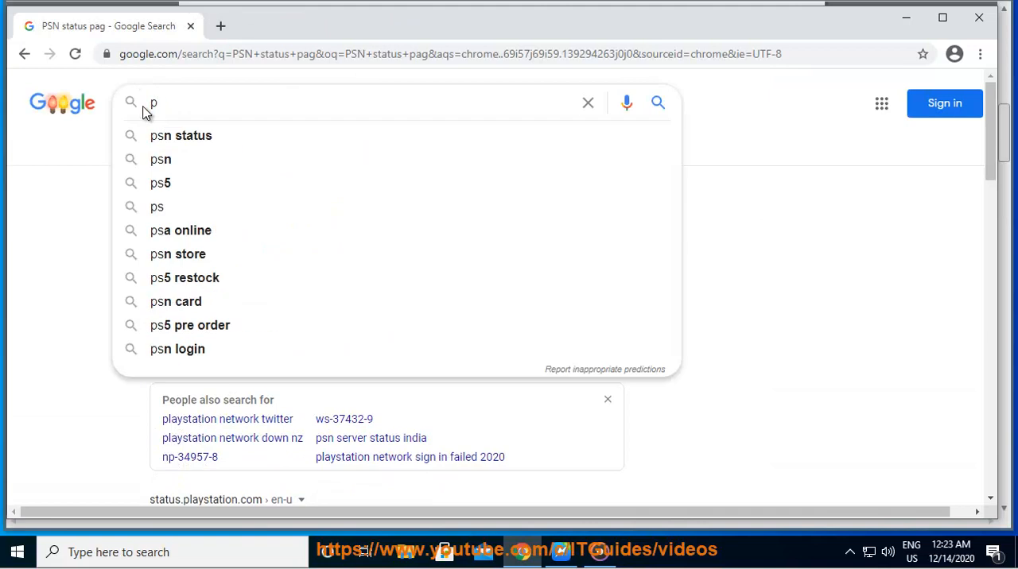
type("S5 SLOW internet connection")
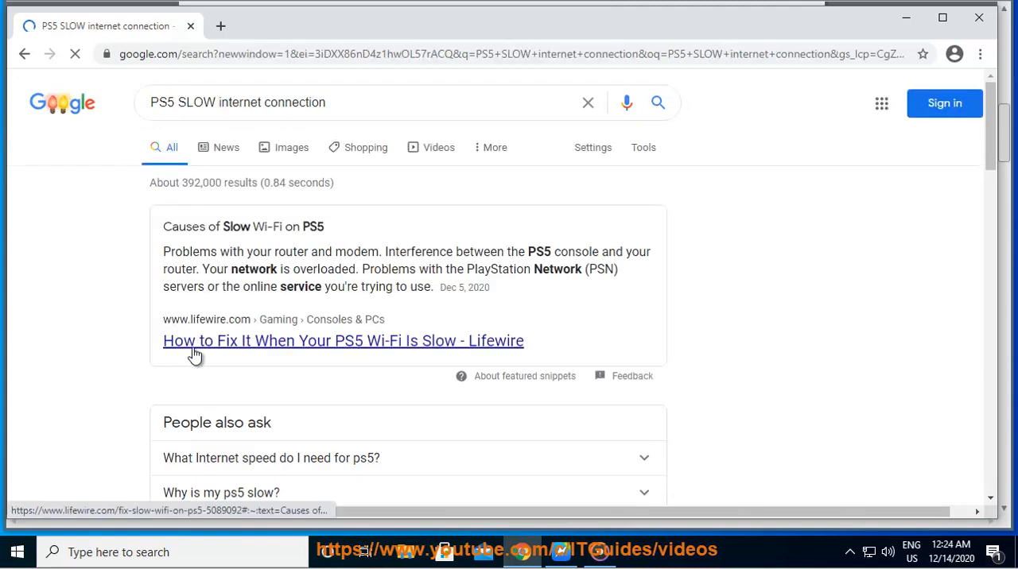
scroll("down", 3)
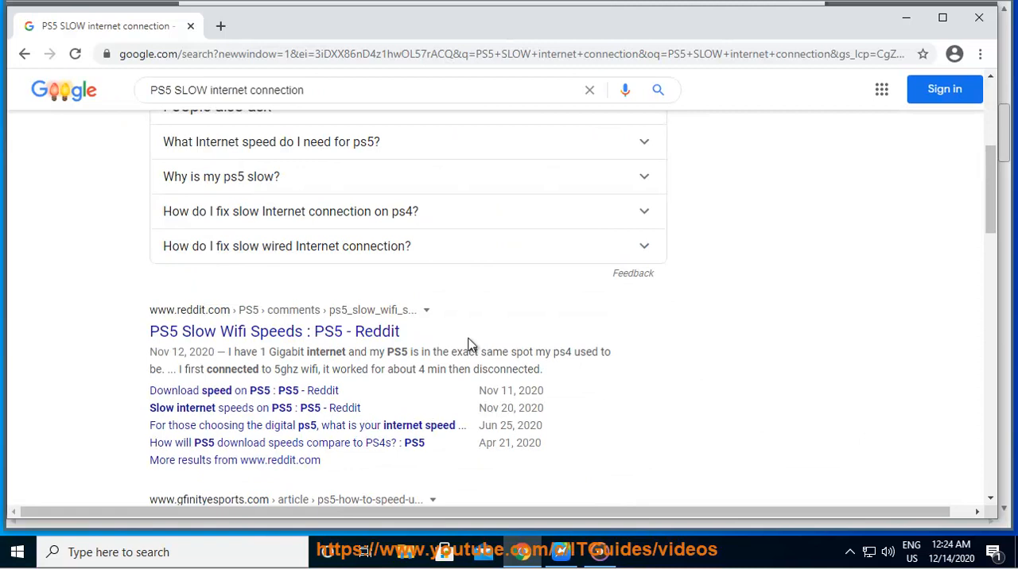
scroll("down", 3)
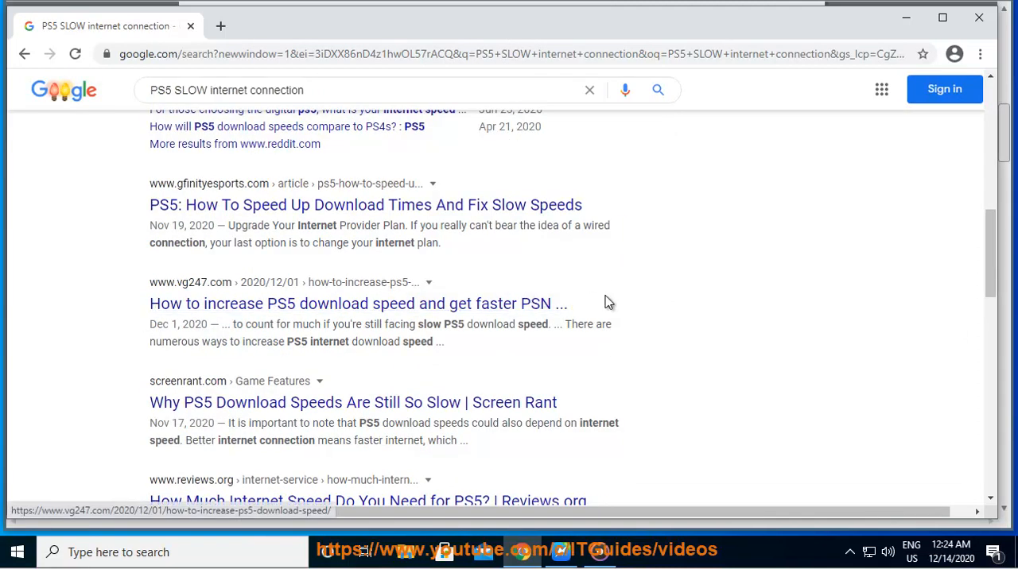
scroll("down", 3)
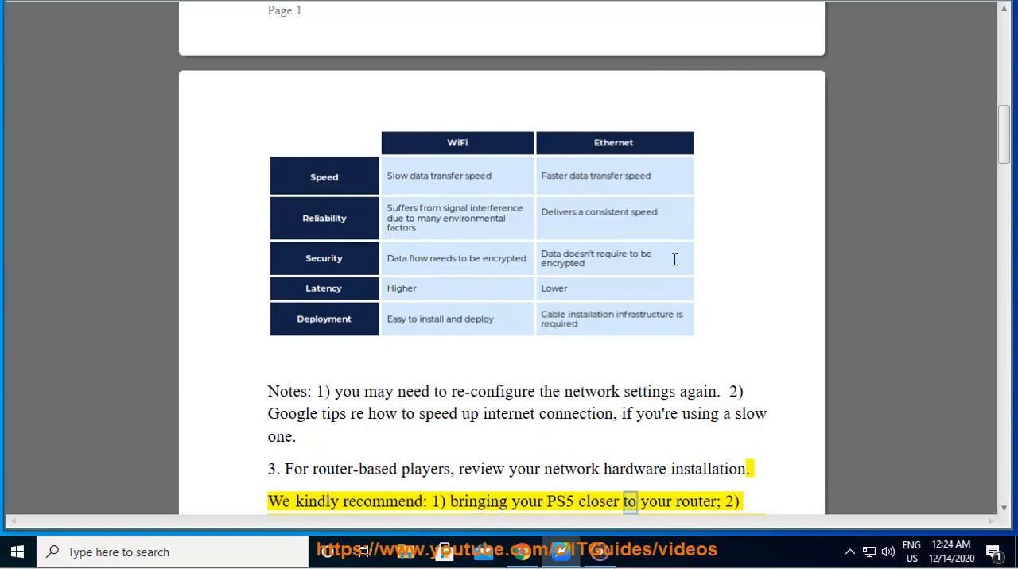
Read the router restart step past the unplug-modem picture to step 5 on backing up settings
scroll("down", 3)
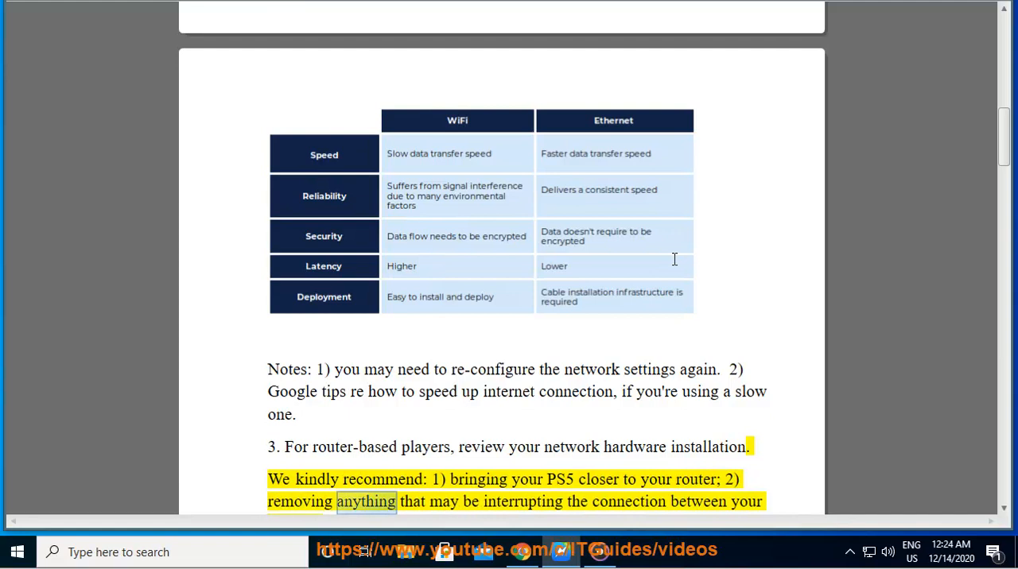
scroll("down", 3)
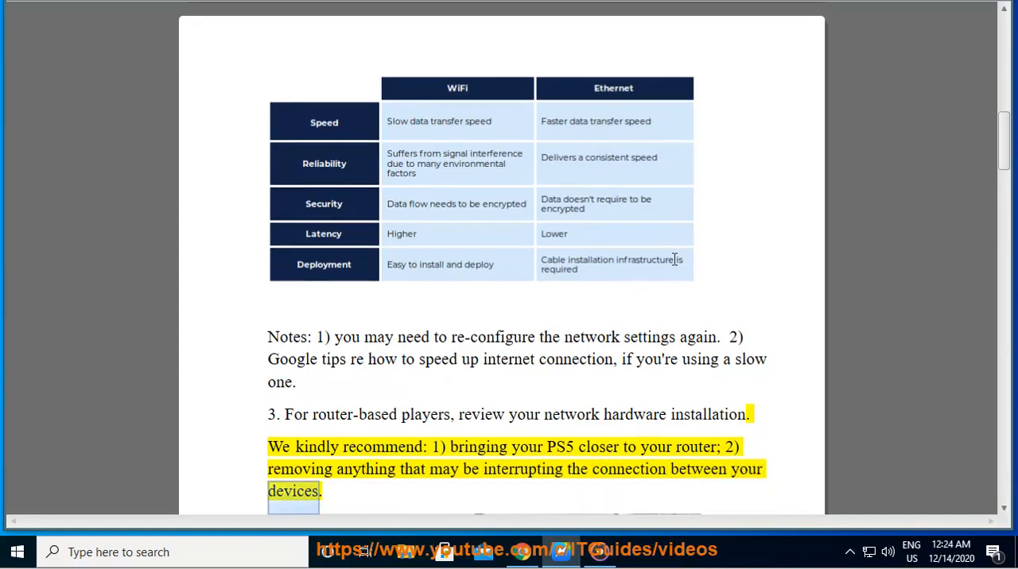
scroll("down", 3)
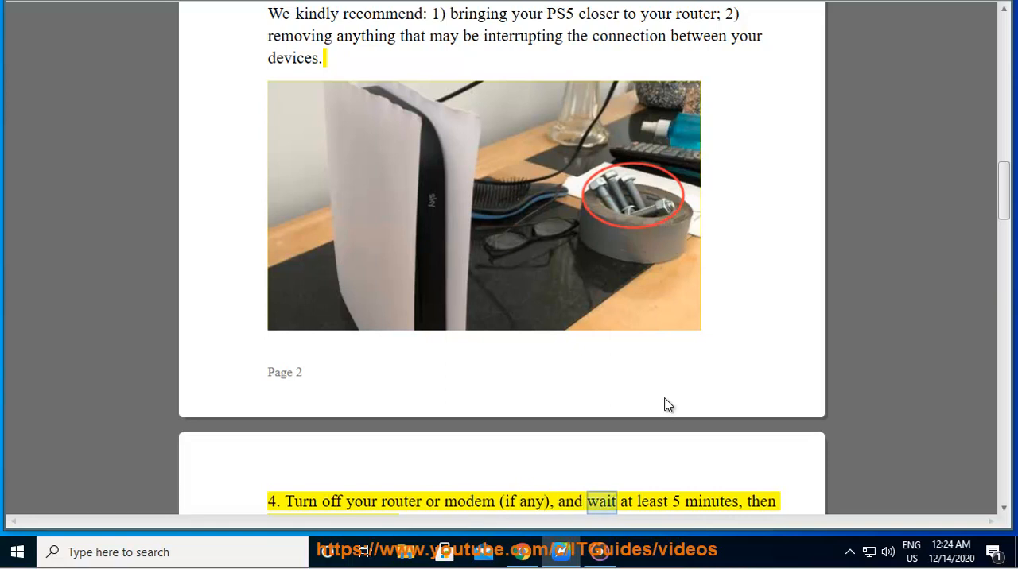
scroll("down", 3)
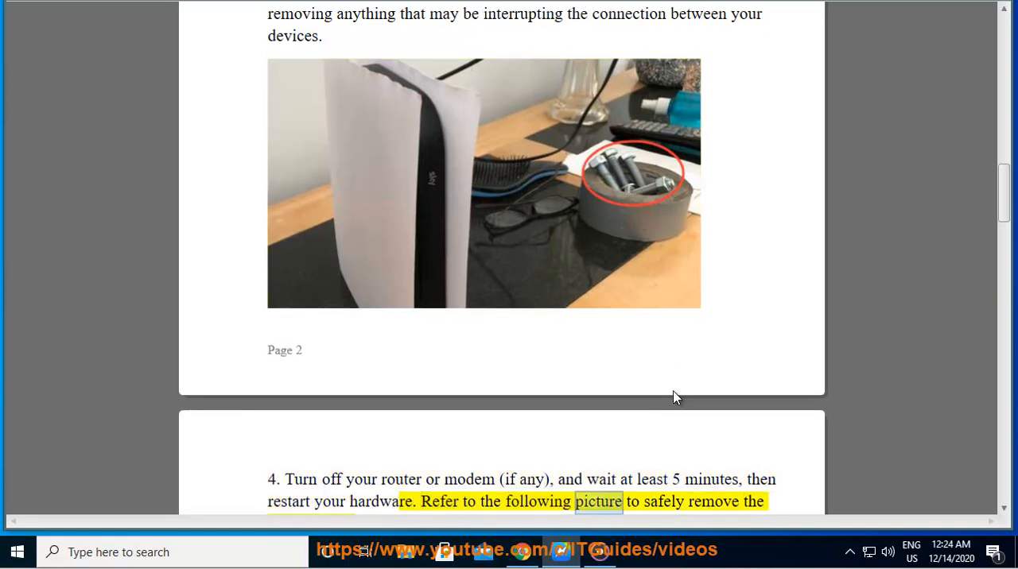
scroll("down", 3)
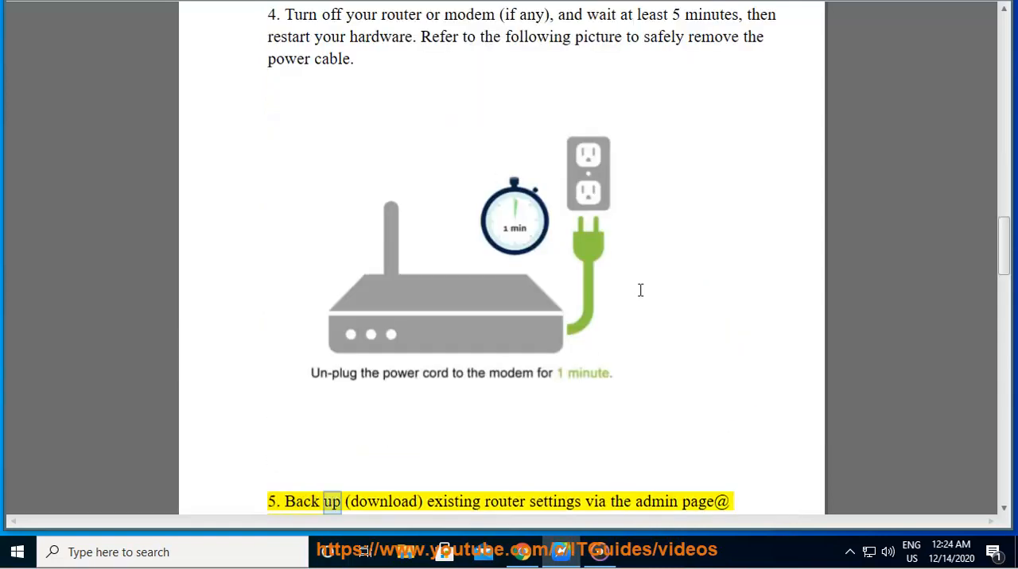
double_click(553, 502)
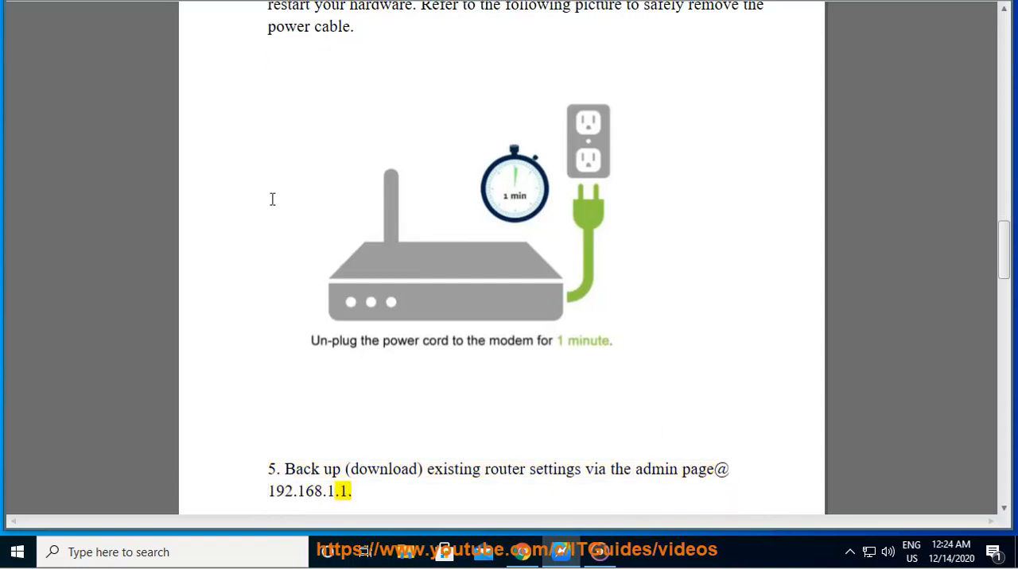
Read the firmware upgrade paragraph, picking out the word 'firmware'
scroll("down", 3)
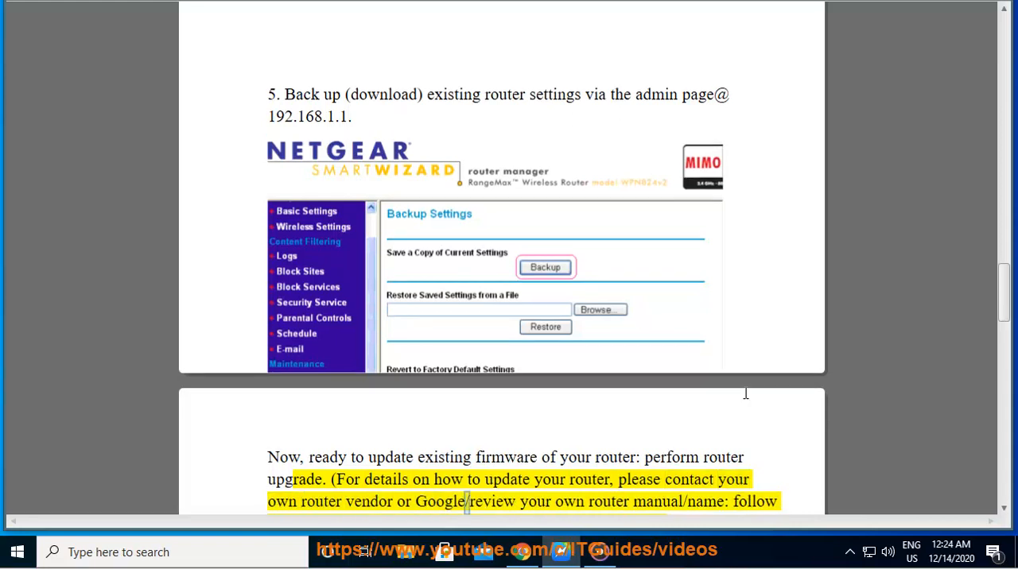
double_click(703, 501)
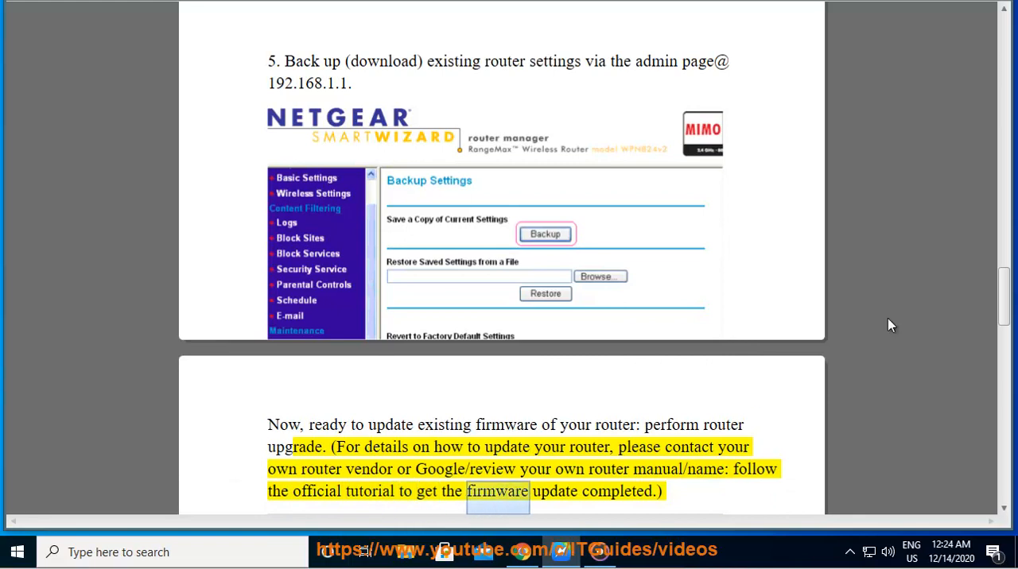
scroll("down", 3)
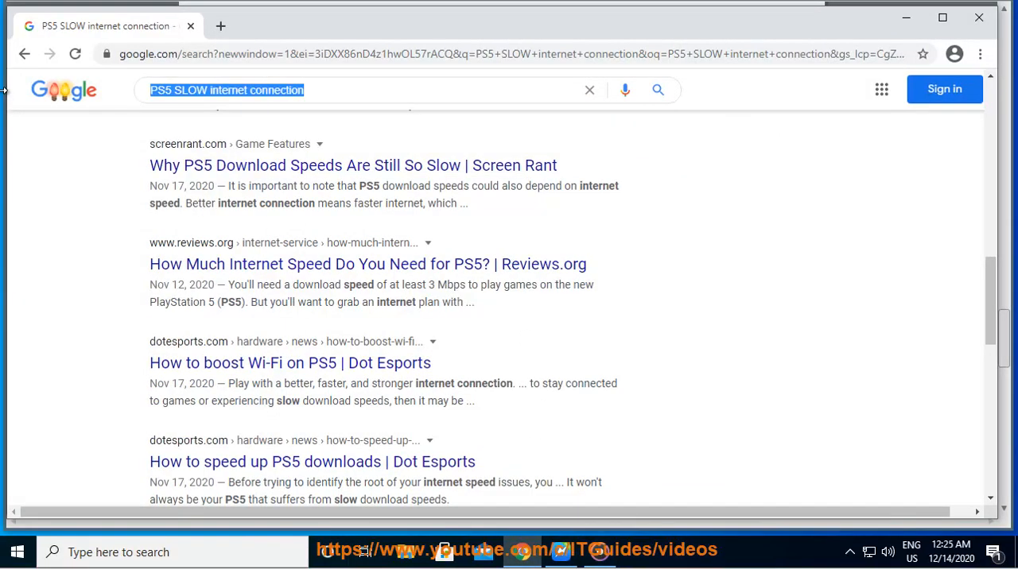
Search 'ROUTER BRAND' and look up the Amped Wireless firmware update guide
type("ROUTER")
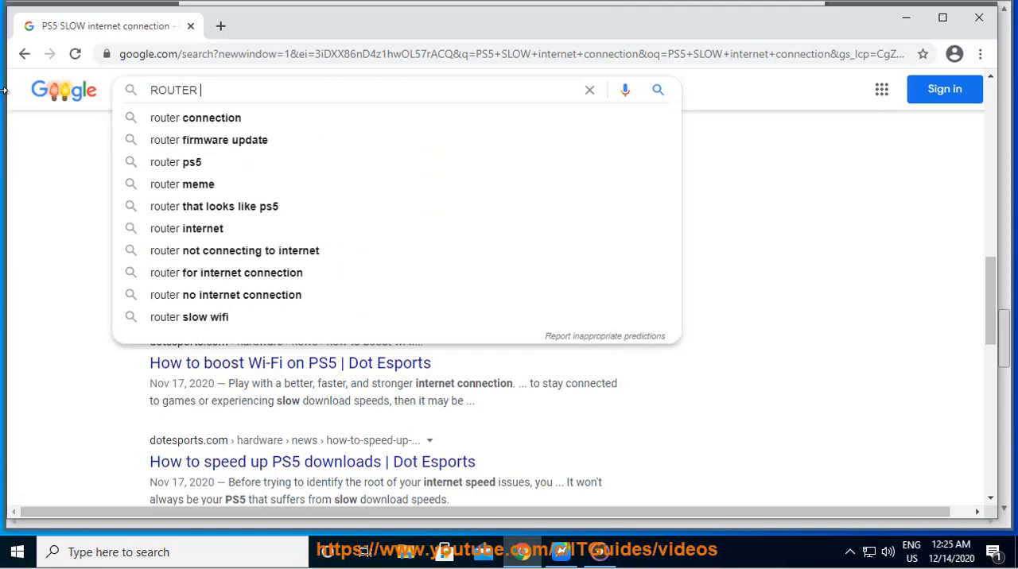
type("BRAND")
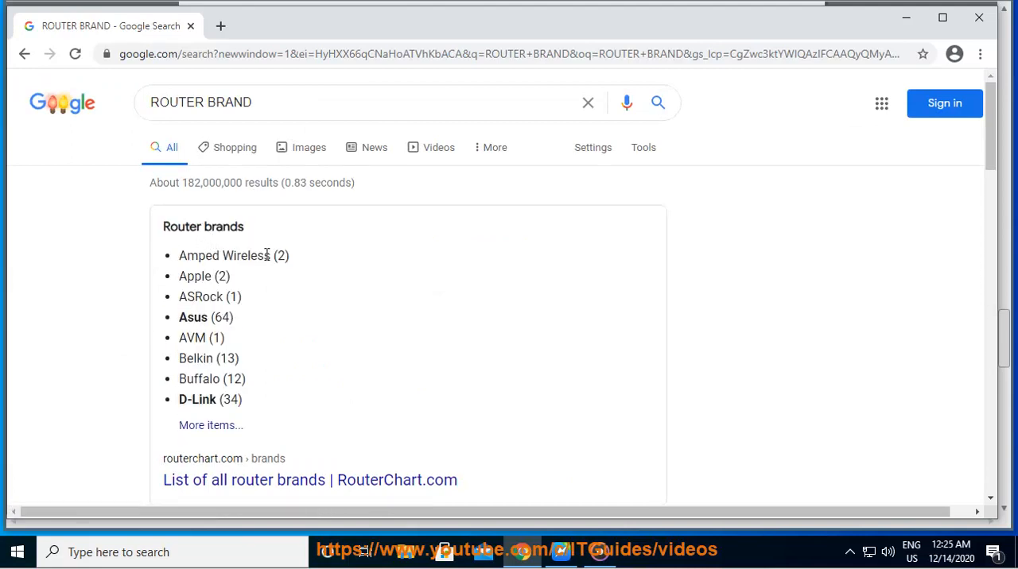
double_click(224, 254)
type("Amped Wireless UP")
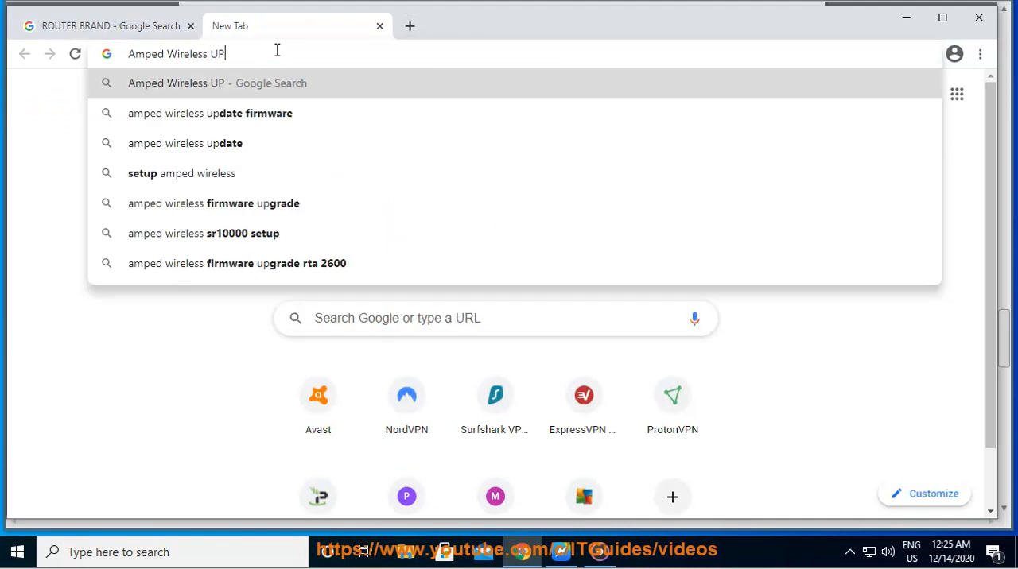
left_click(210, 113)
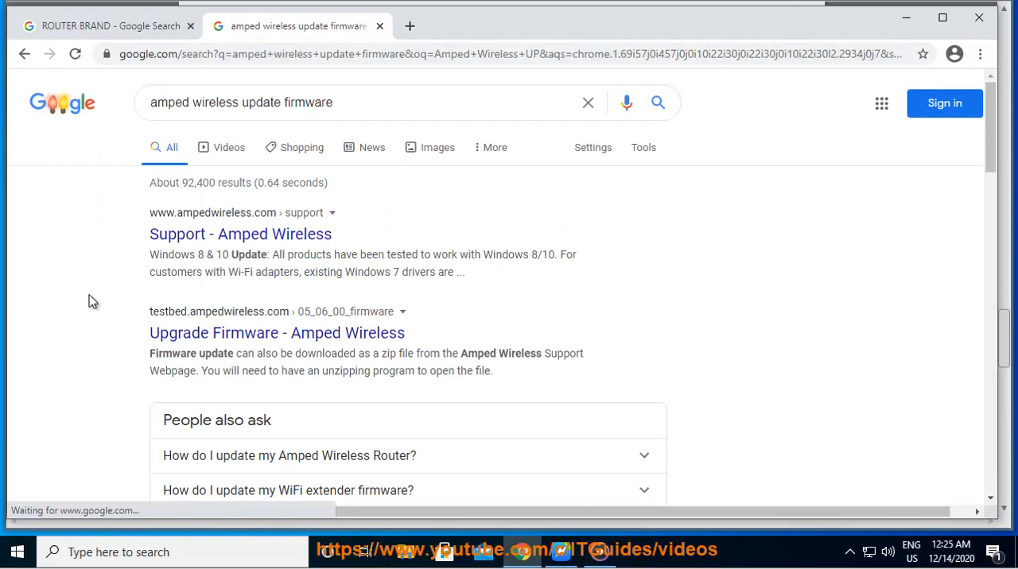
left_click(108, 25)
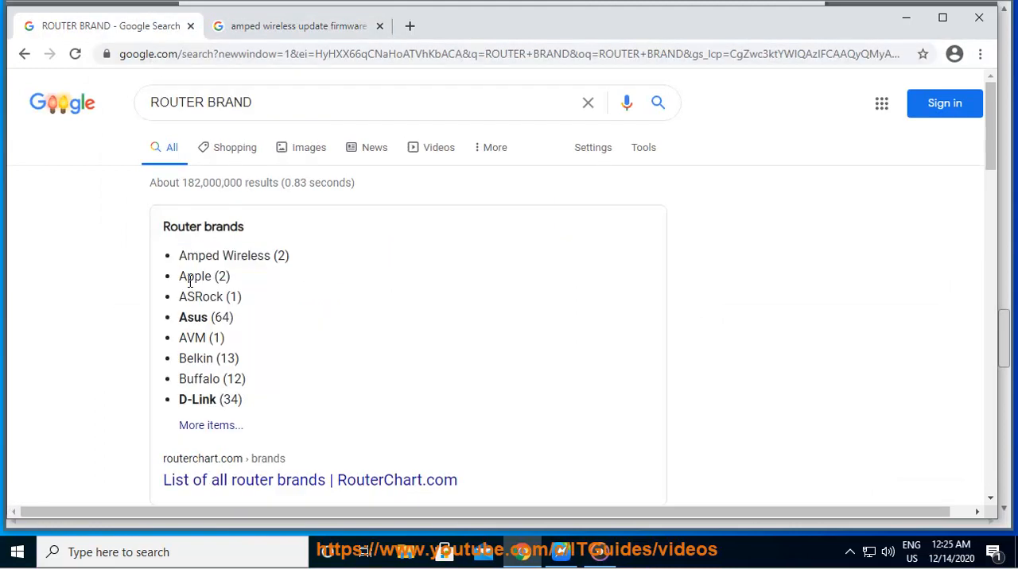
Look up the Apple router firmware update guide from the brands list
double_click(194, 277)
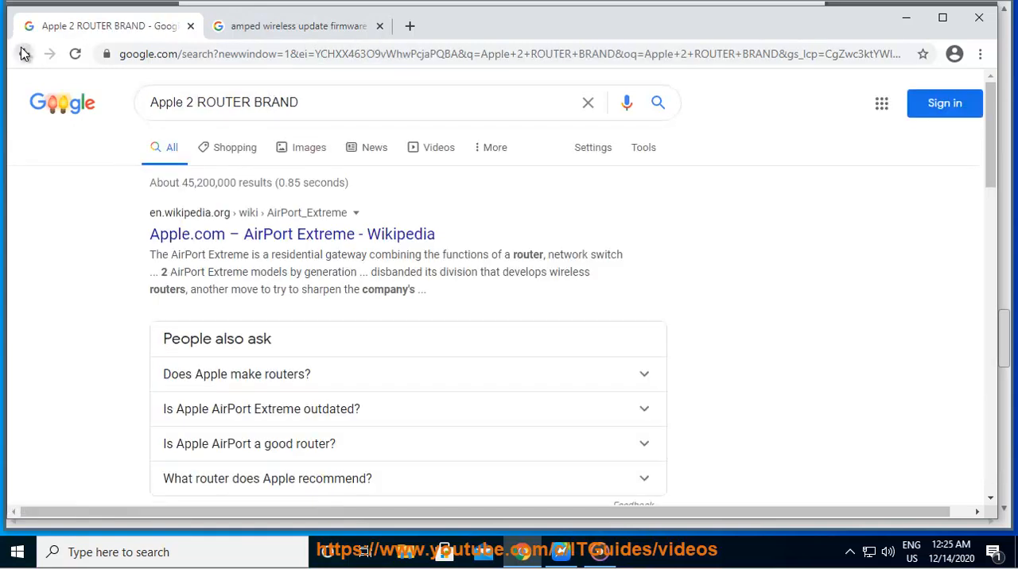
left_click(299, 25)
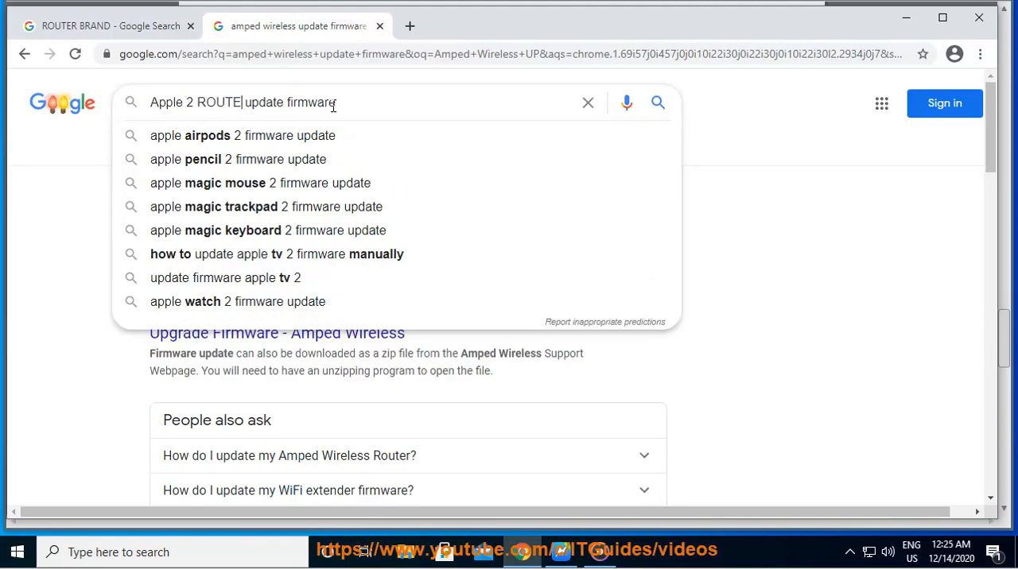
type("R")
key("Enter")
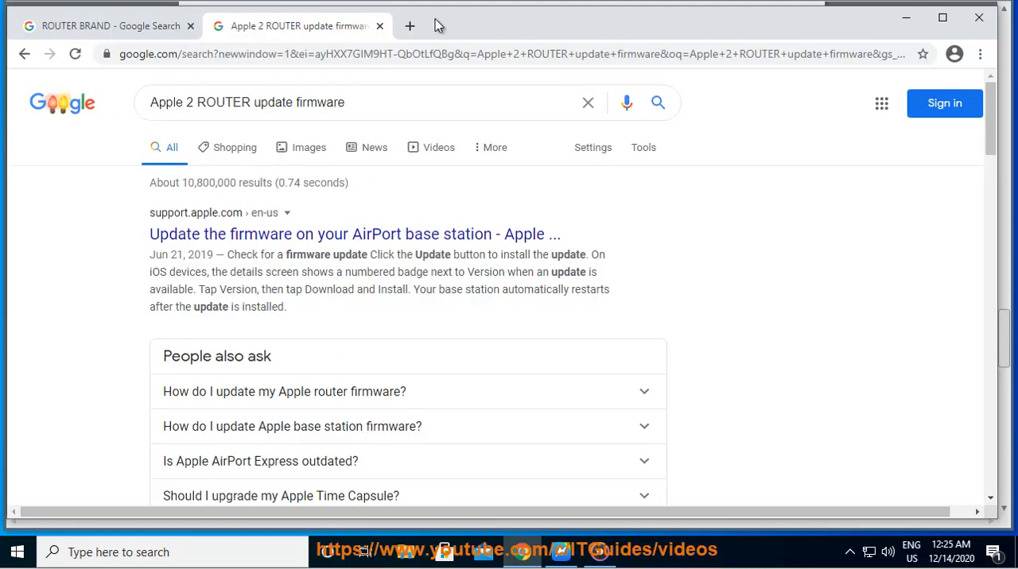
left_click(108, 25)
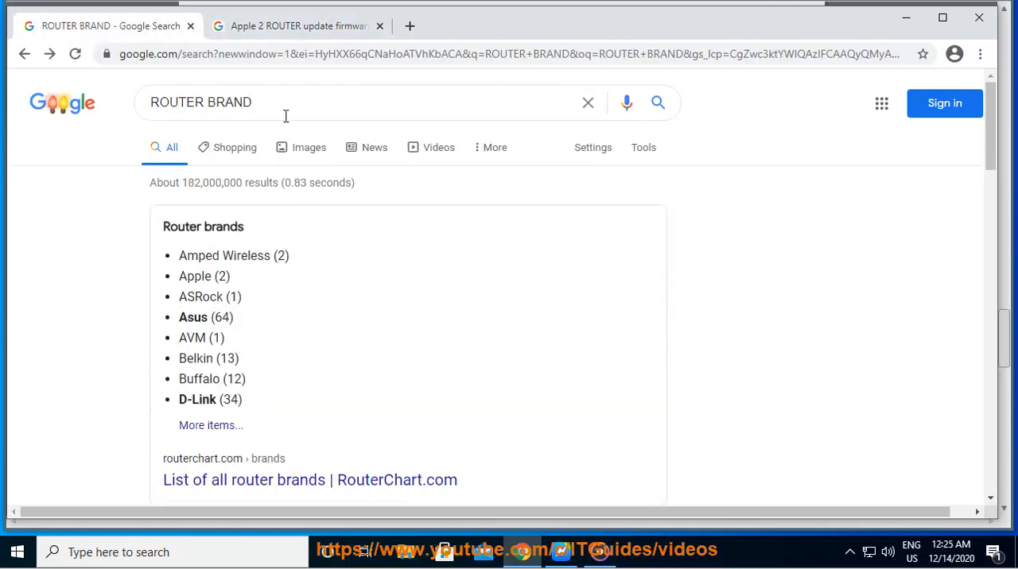
left_click(299, 25)
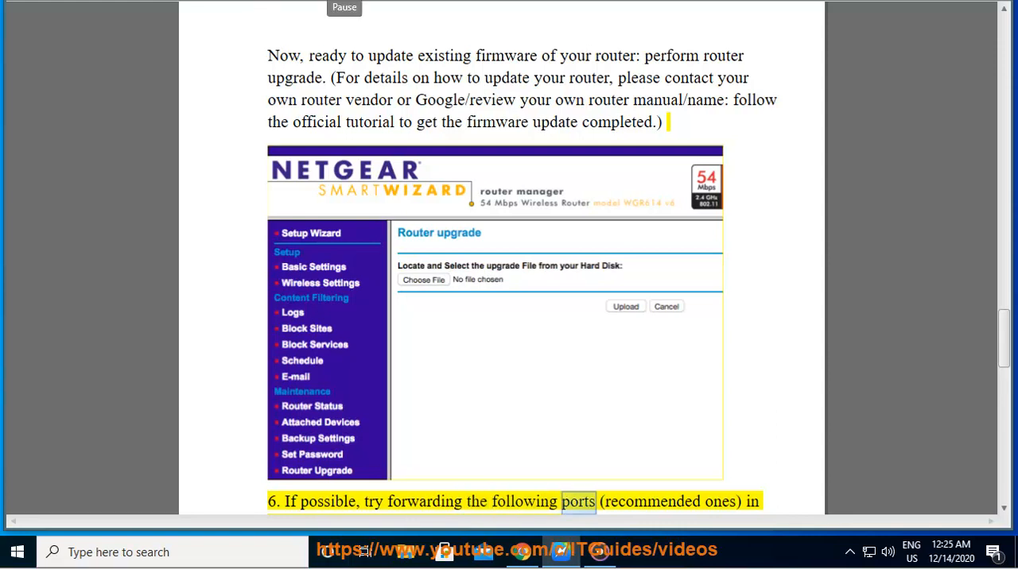
Read step 6 on port forwarding, picking out TCP ports 3478 and 3479
scroll("down", 3)
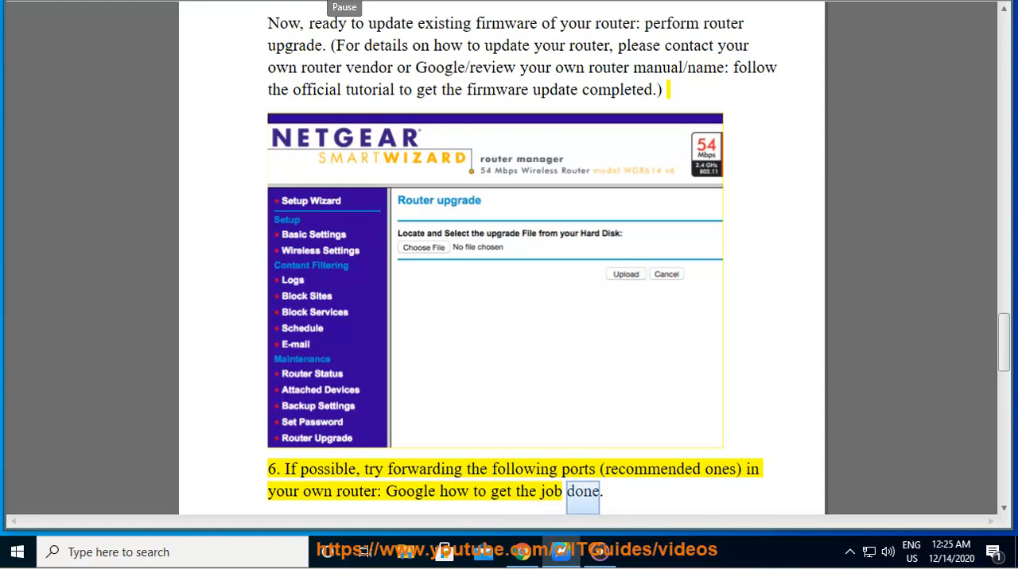
scroll("down", 3)
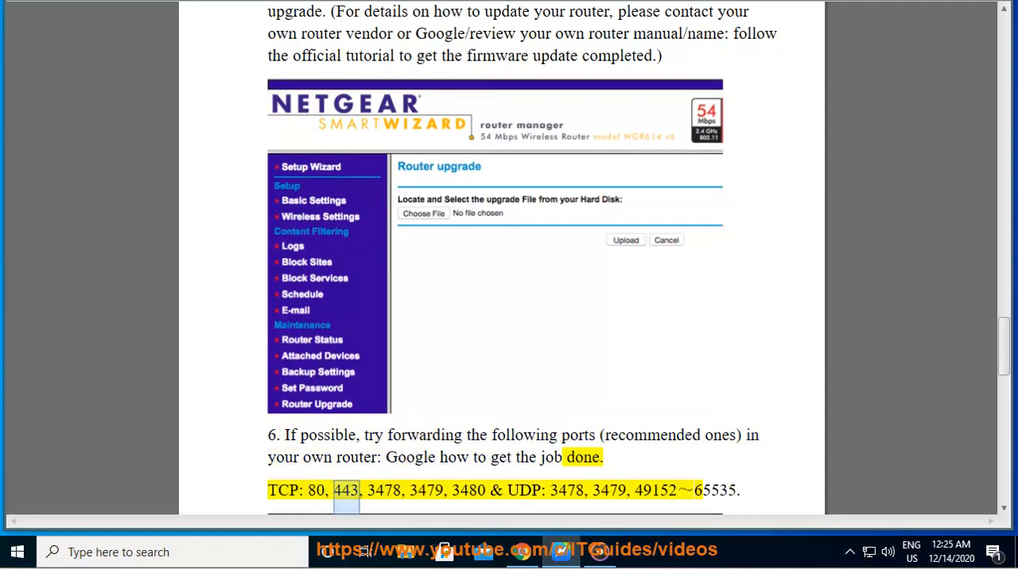
double_click(383, 490)
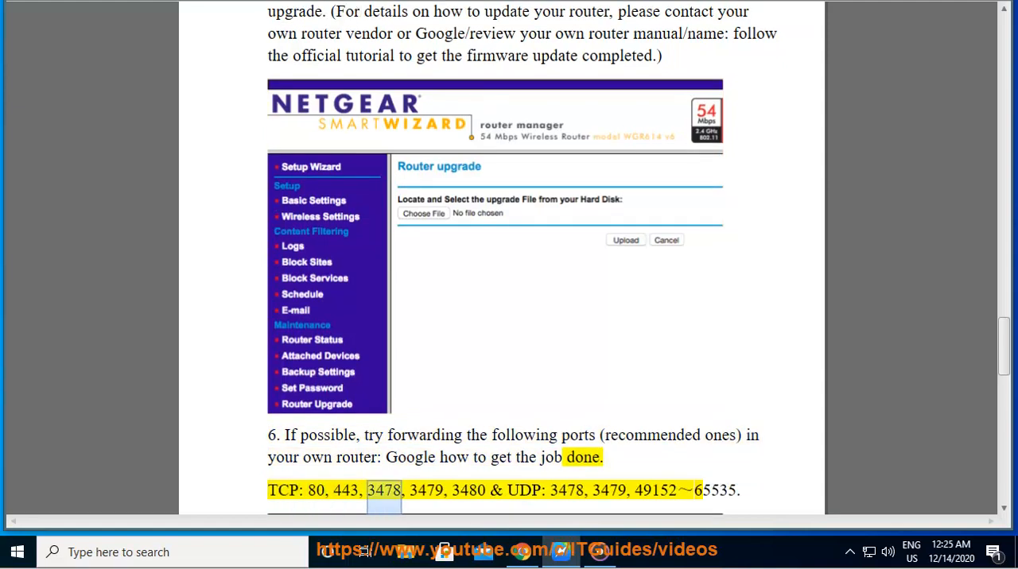
double_click(426, 490)
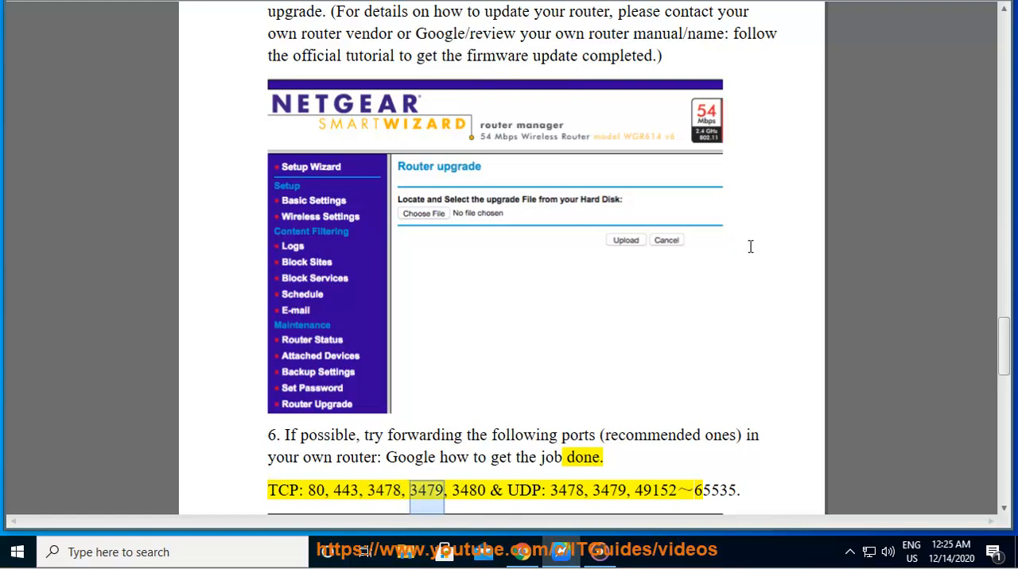
scroll("down", 3)
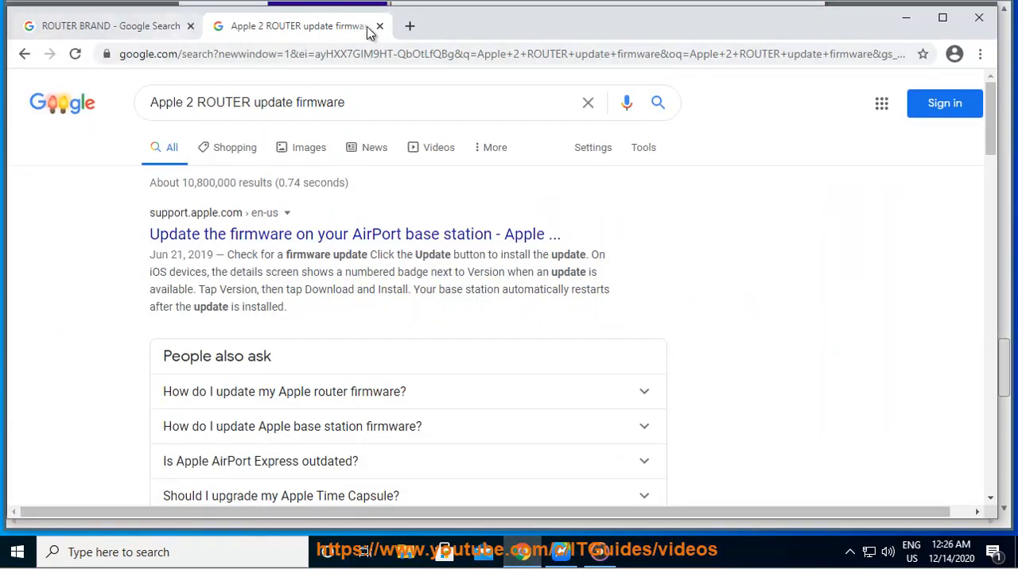
Close the Apple results and search for 'belkin port forwarding'
left_click(111, 26)
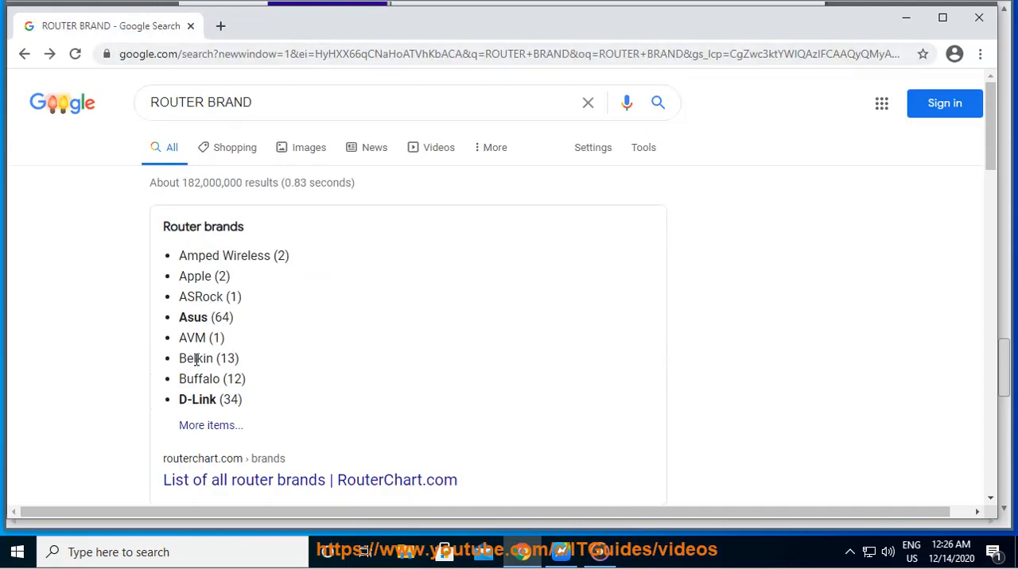
type("Belkin")
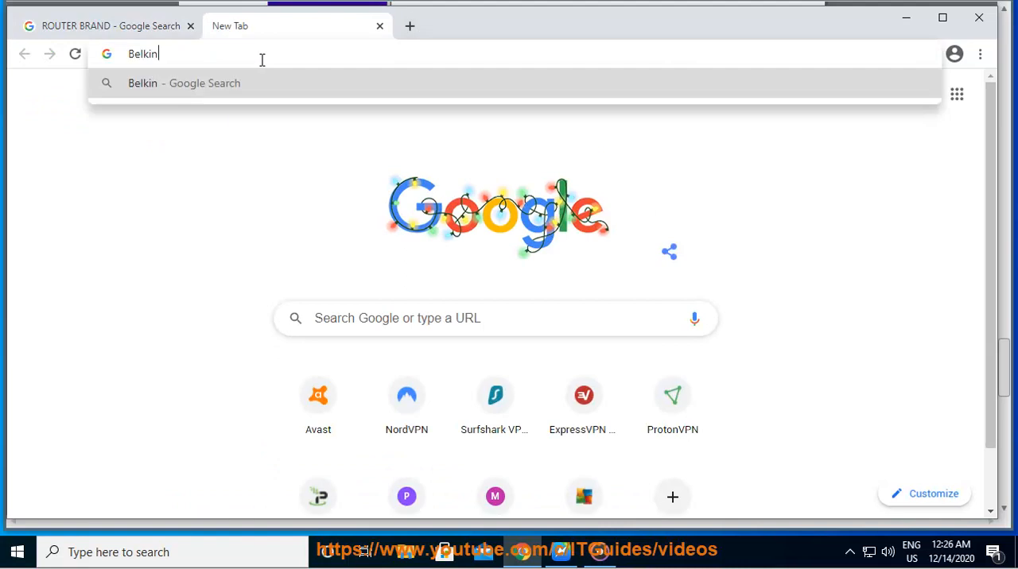
type("PORT")
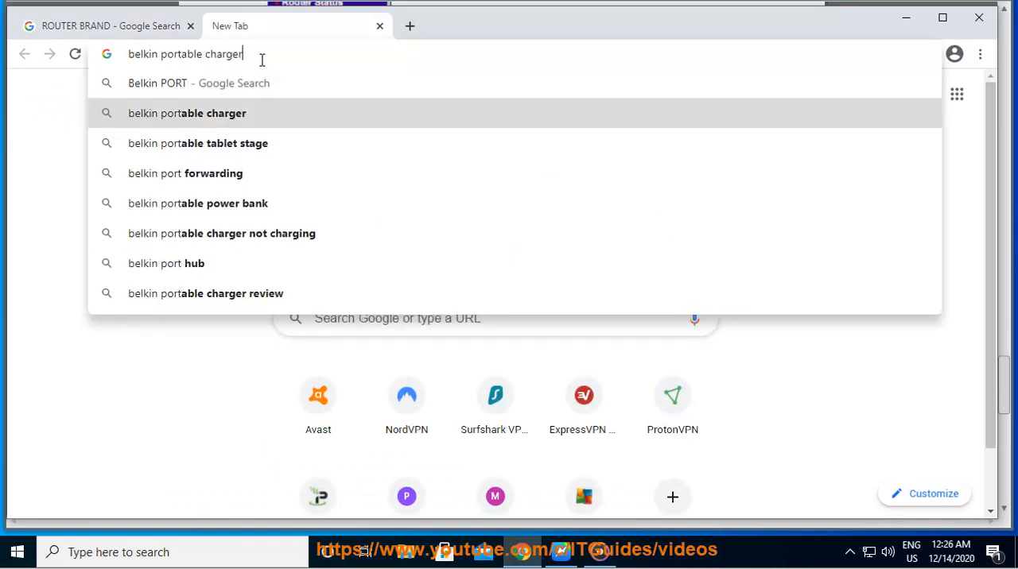
left_click(185, 173)
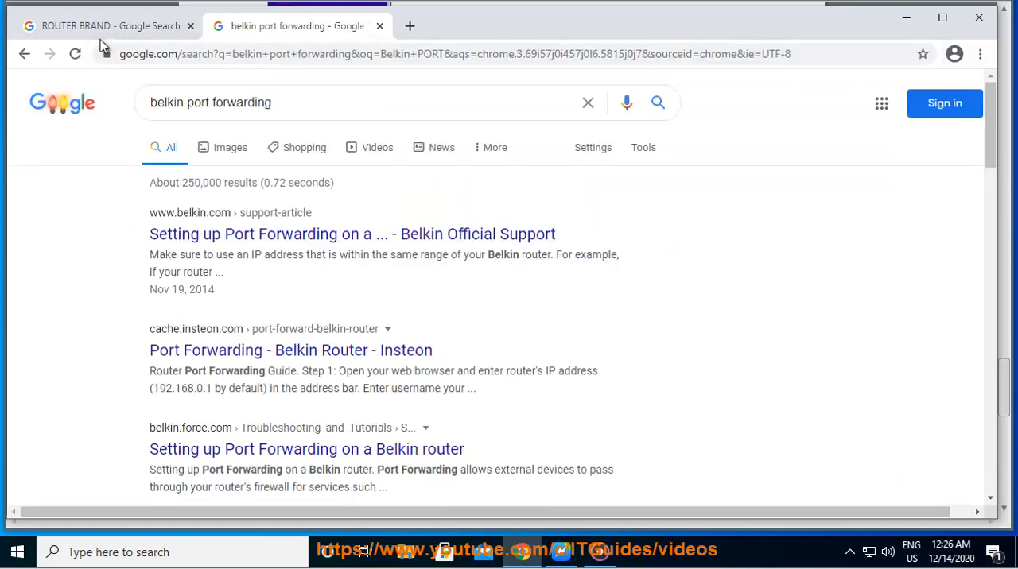
Look up Buffalo port forwarding, then start a search for 'BEST PS5 DNS'
left_click(103, 25)
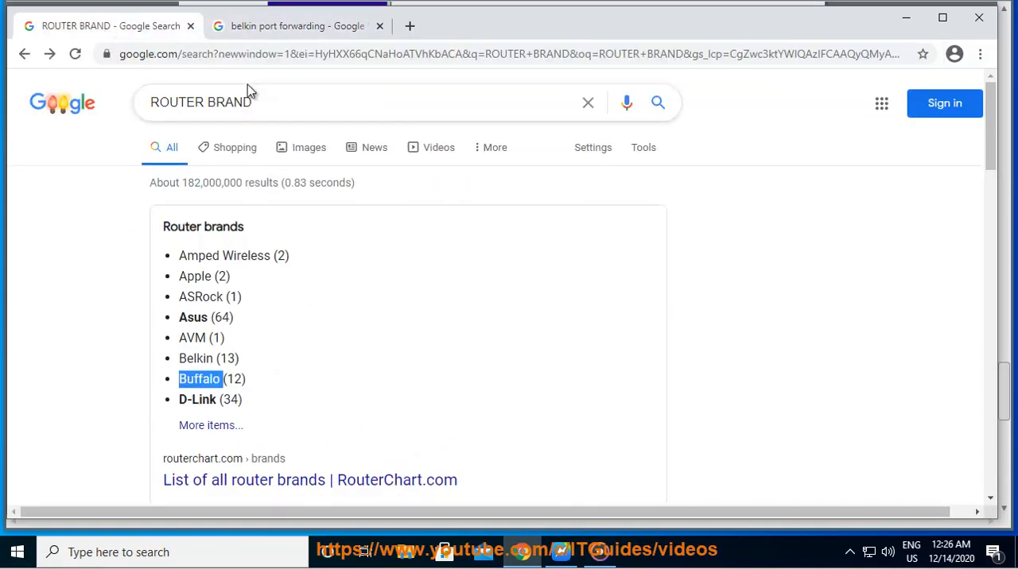
left_click(296, 26)
type("Buffalo port forwarding")
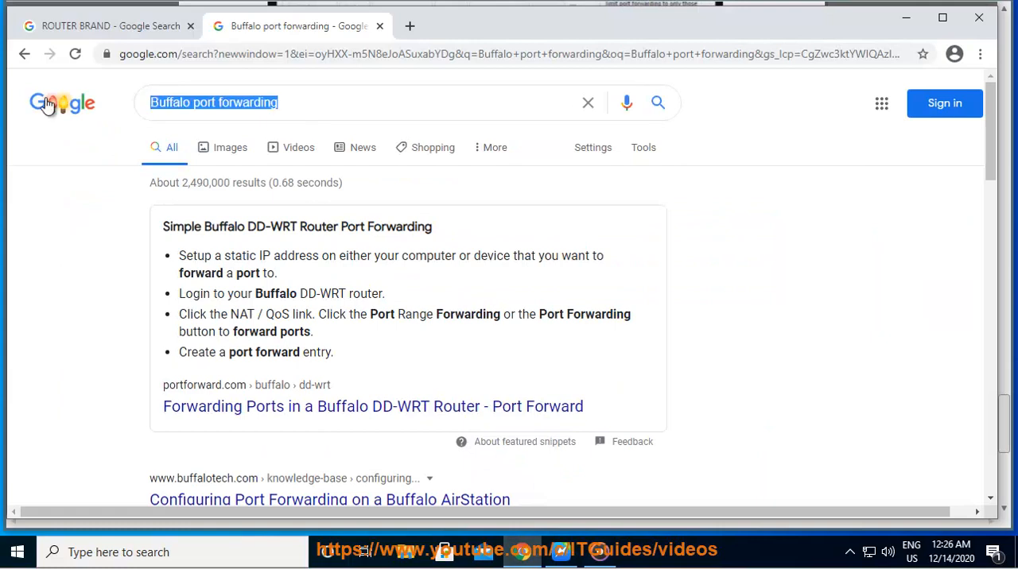
type("BEST")
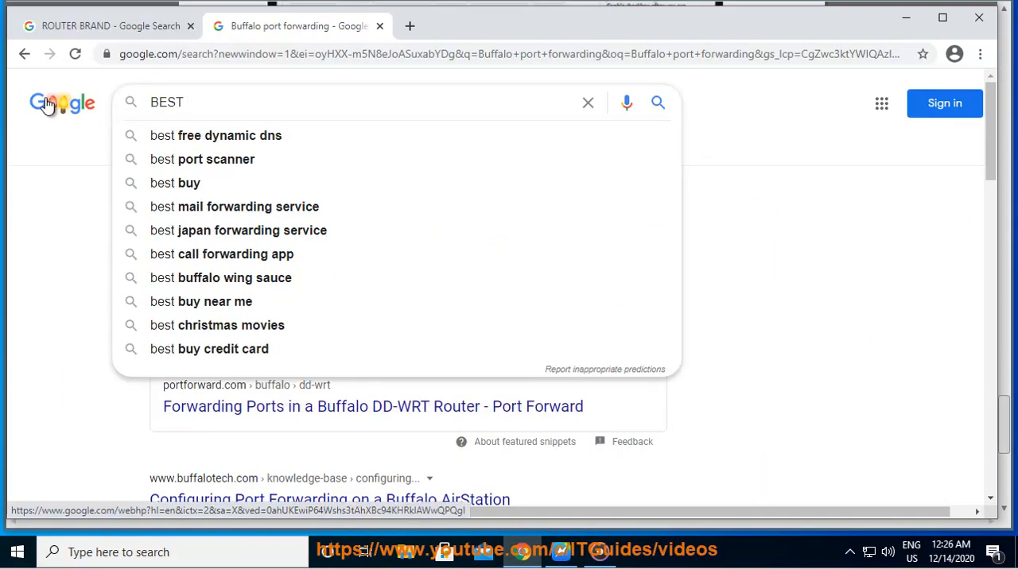
type("PS5 DNS")
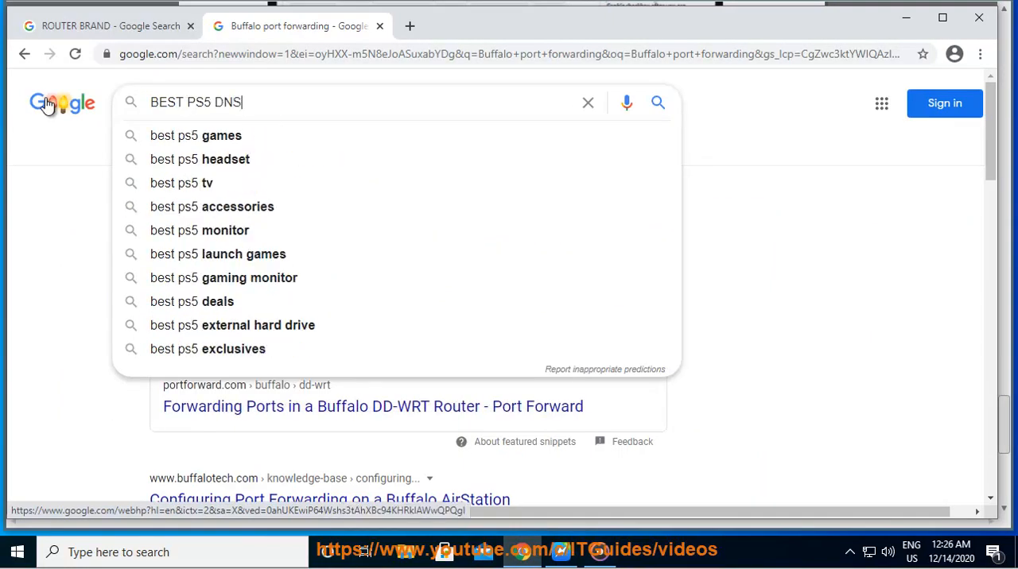